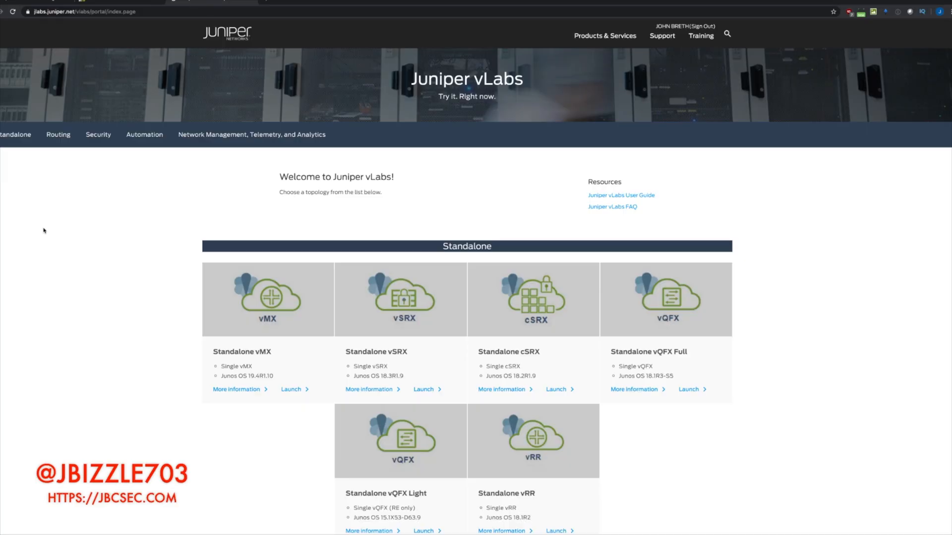
{"action": "mouse_move", "coordinate": [76, 275]}
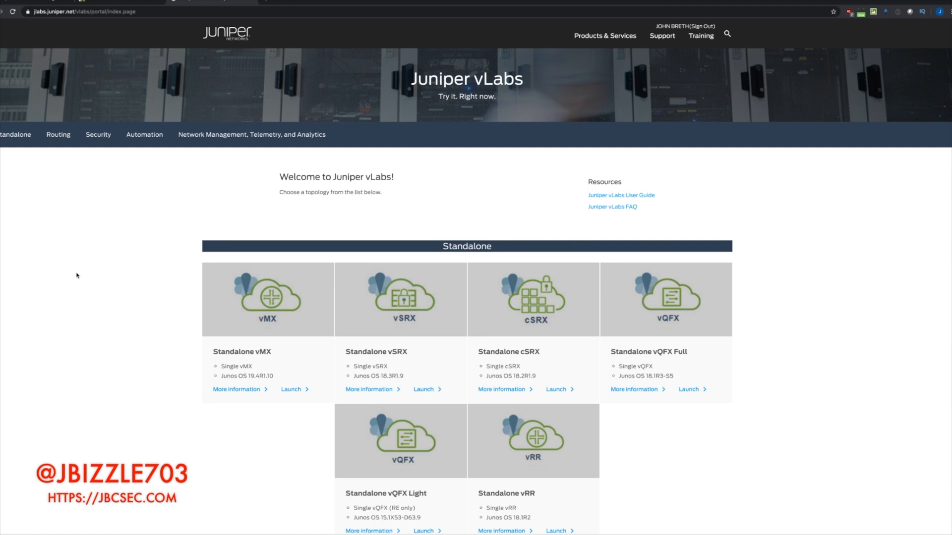
Scroll down to the Security section and open the Zones / Policies sandbox information page
{"action": "scroll", "scroll_direction": "down", "scroll_amount": 3}
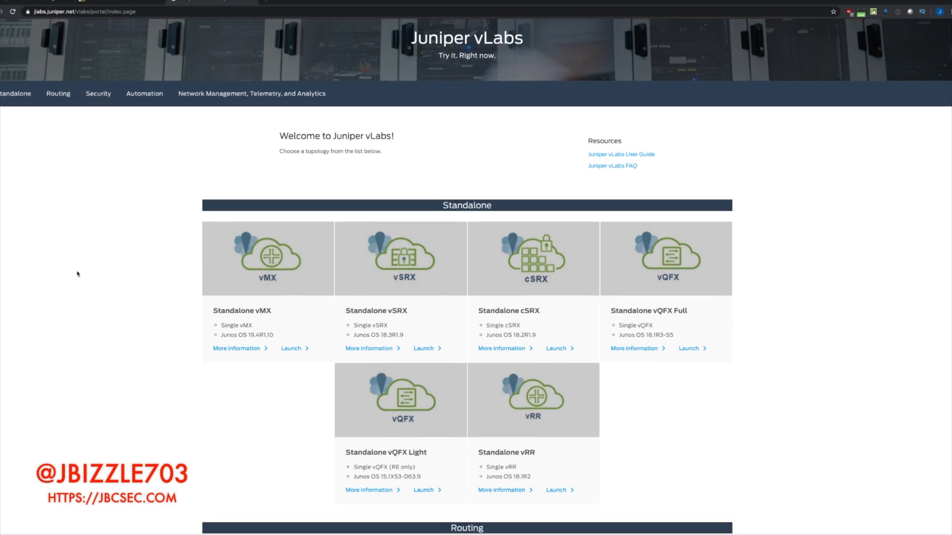
{"action": "scroll", "scroll_direction": "down", "scroll_amount": 3}
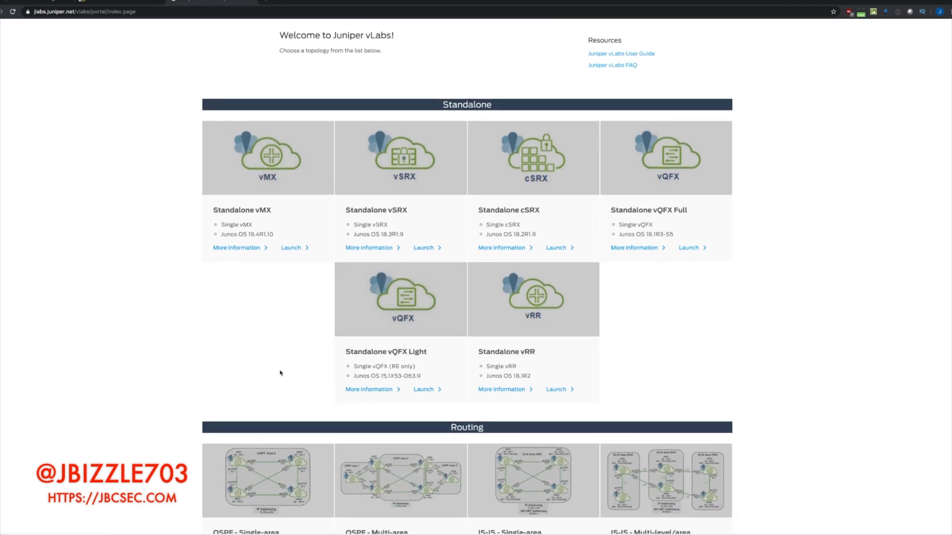
{"action": "scroll", "scroll_direction": "down", "scroll_amount": 3}
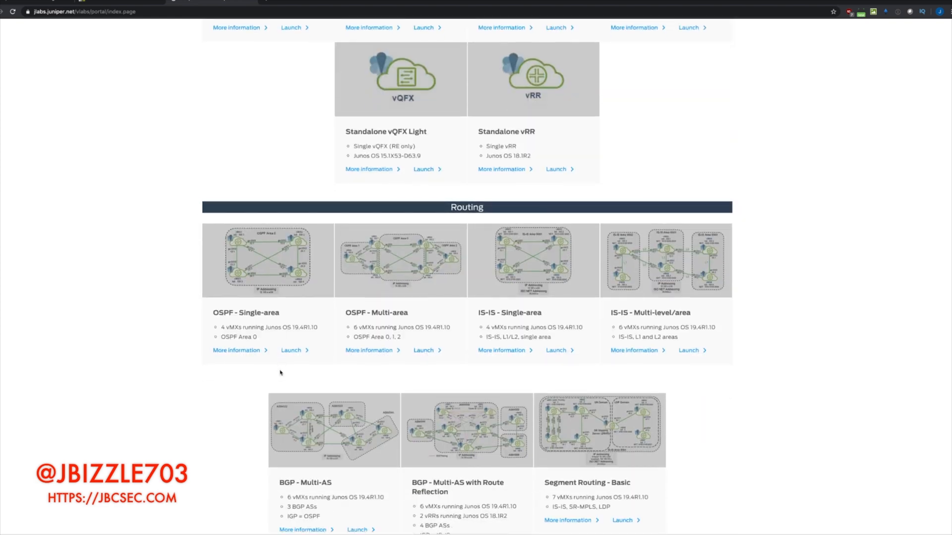
{"action": "scroll", "scroll_direction": "down", "scroll_amount": 3}
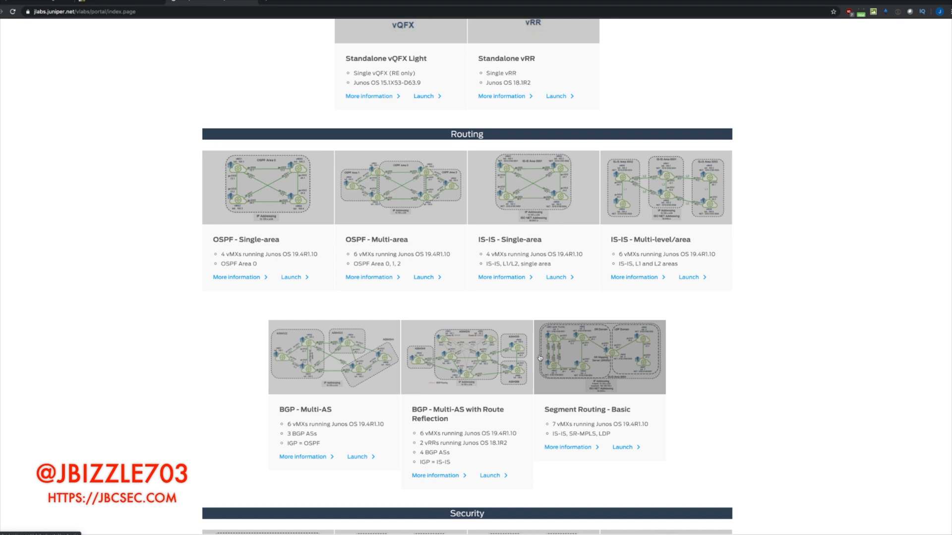
{"action": "scroll", "scroll_direction": "down", "scroll_amount": 3}
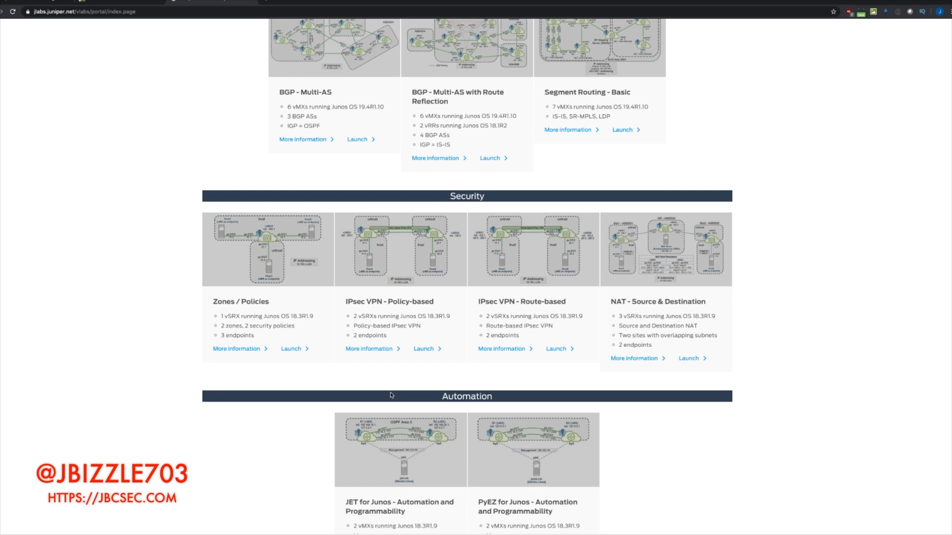
{"action": "scroll", "scroll_direction": "down", "scroll_amount": 3}
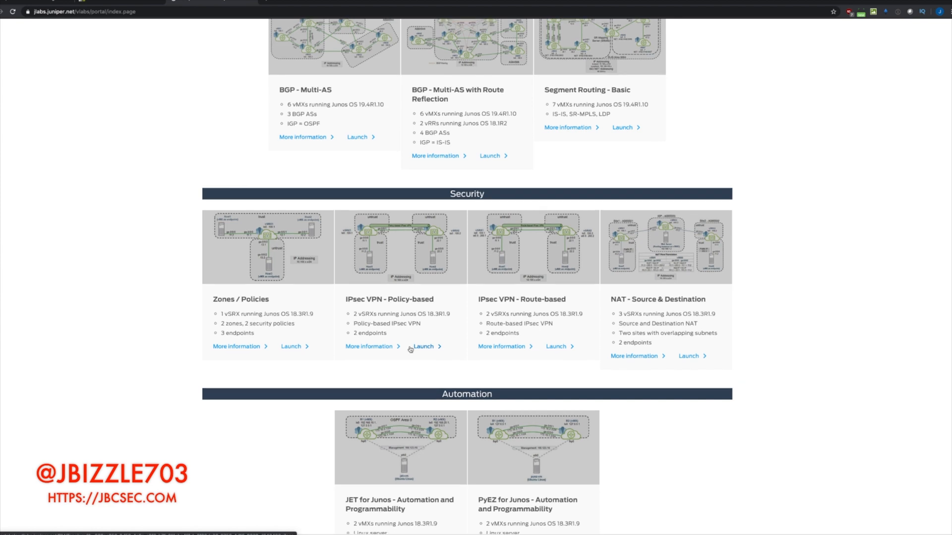
{"action": "scroll", "scroll_direction": "down", "scroll_amount": 3}
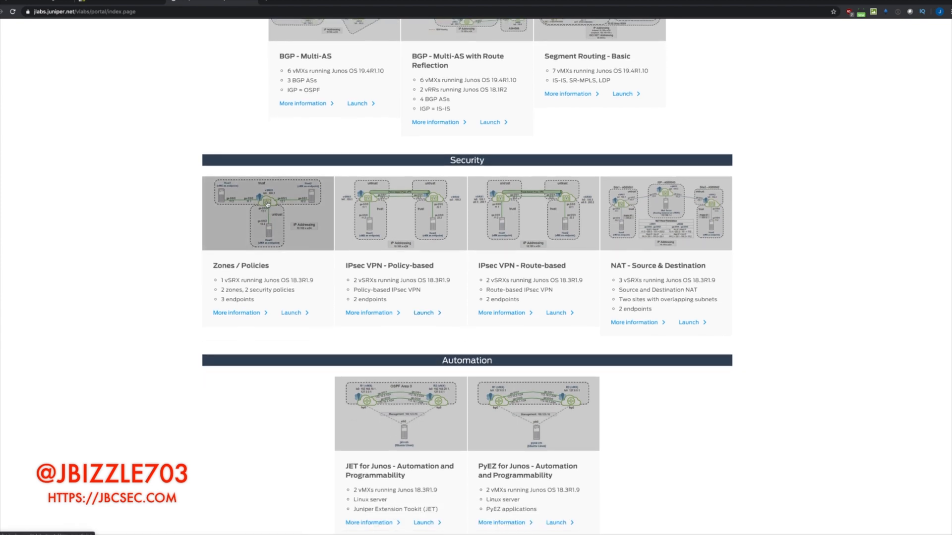
{"action": "mouse_move", "coordinate": [286, 185]}
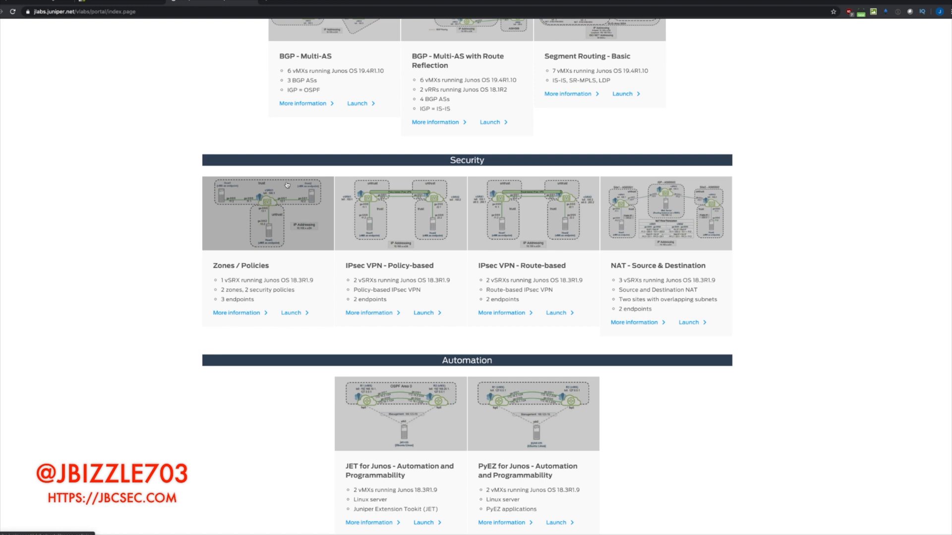
{"action": "mouse_move", "coordinate": [303, 208]}
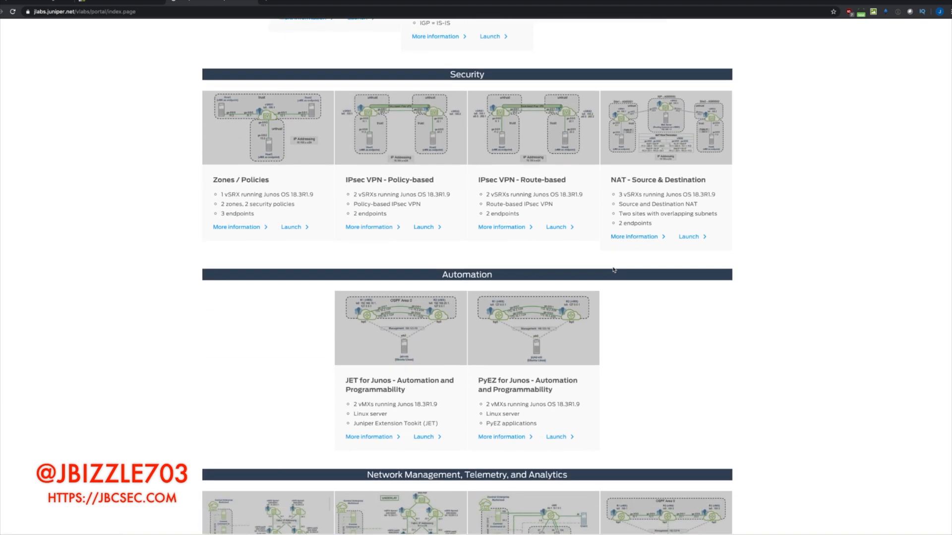
{"action": "scroll", "scroll_direction": "down", "scroll_amount": 3}
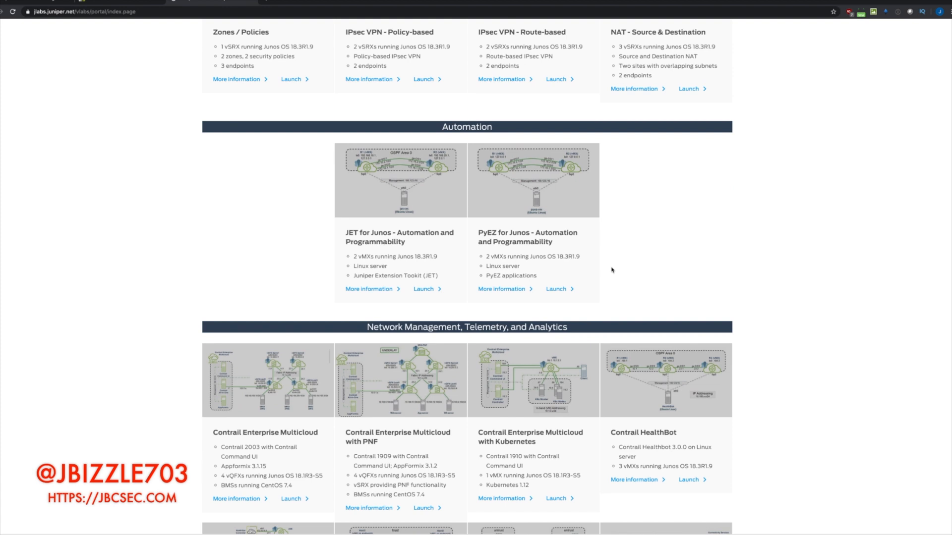
{"action": "scroll", "scroll_direction": "down", "scroll_amount": 3}
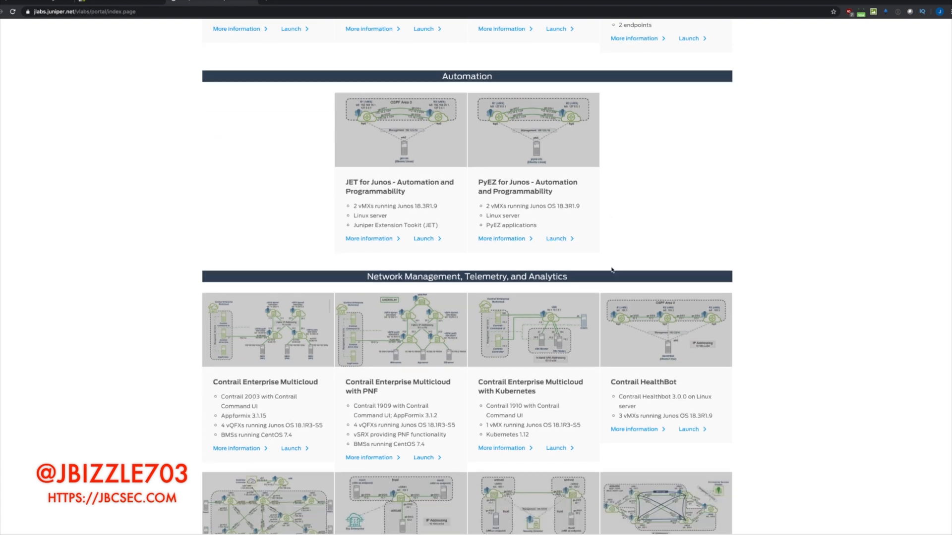
{"action": "scroll", "scroll_direction": "down", "scroll_amount": 3}
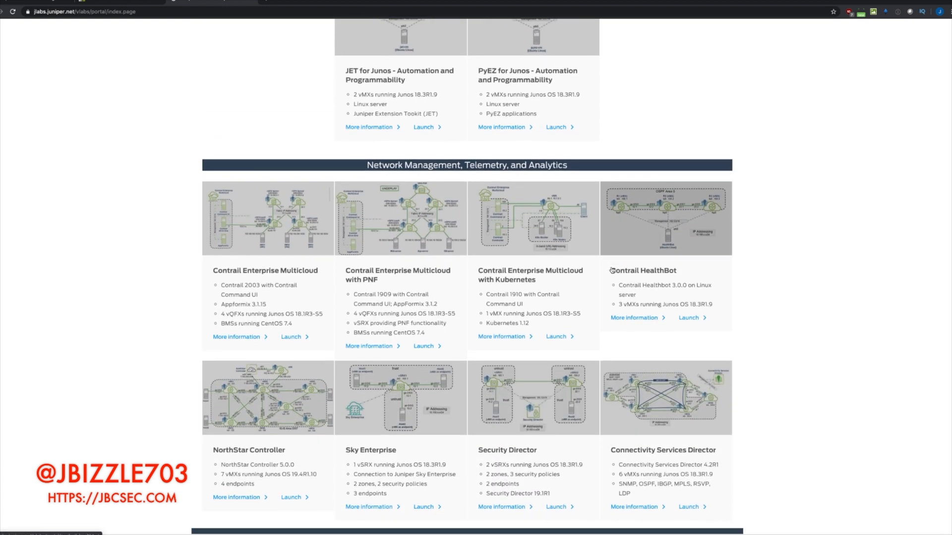
{"action": "scroll", "scroll_direction": "down", "scroll_amount": 3}
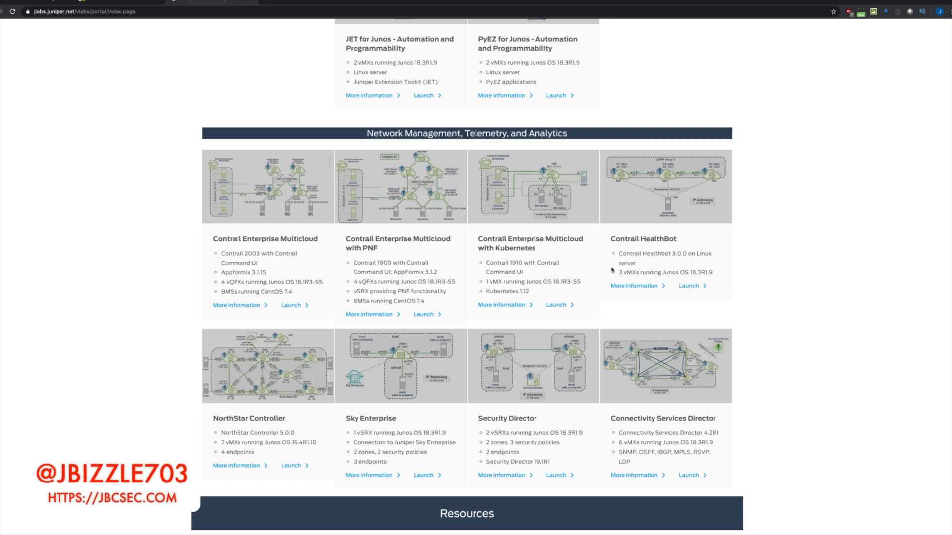
{"action": "scroll", "scroll_direction": "down", "scroll_amount": 3}
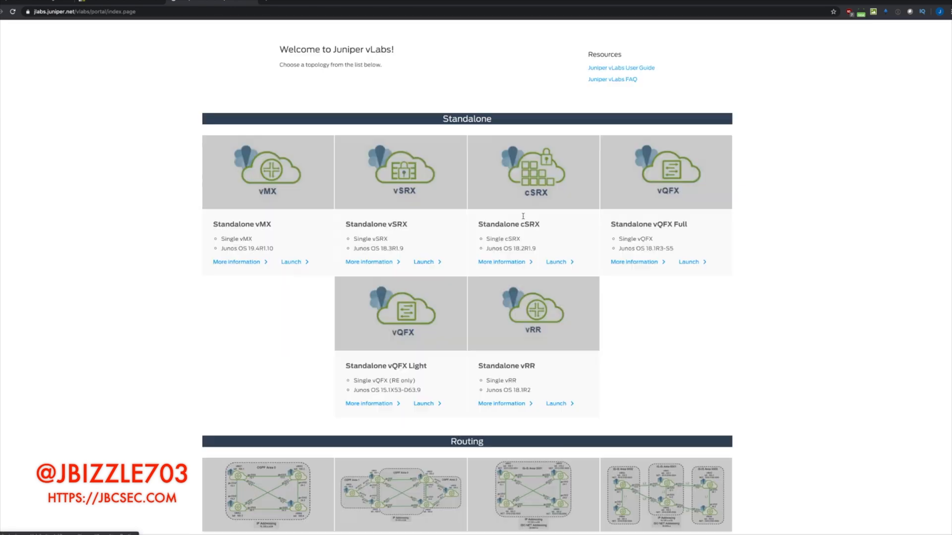
{"action": "scroll", "scroll_direction": "down", "scroll_amount": 3}
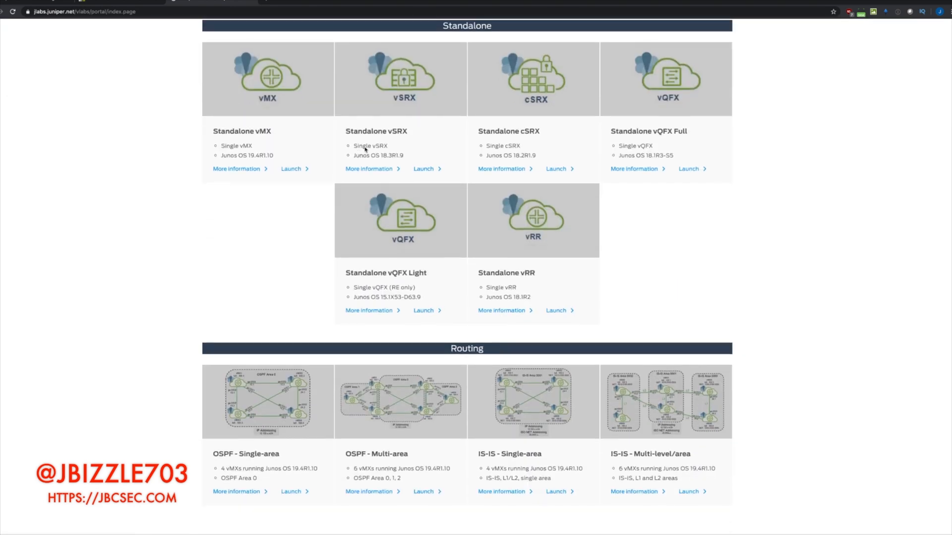
{"action": "scroll", "scroll_direction": "down", "scroll_amount": 3}
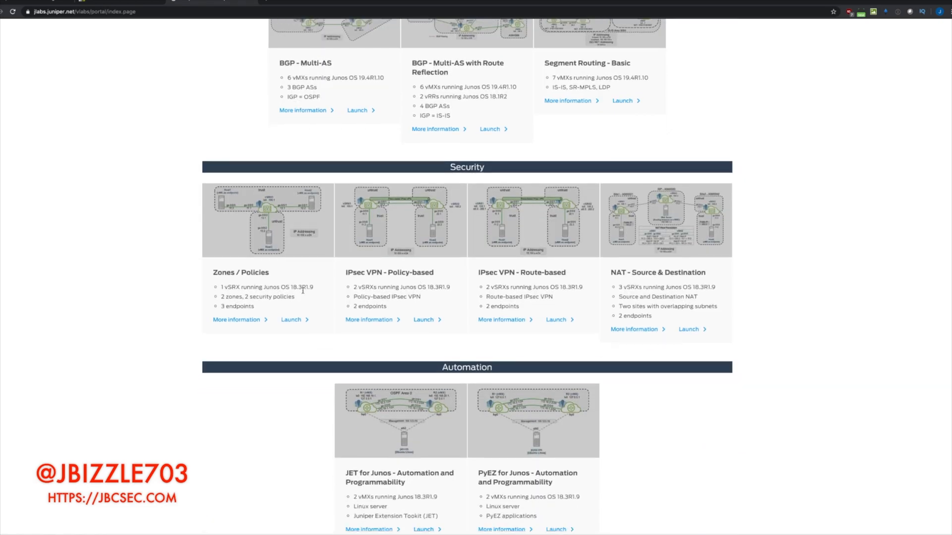
{"action": "left_click", "coordinate": [290, 319]}
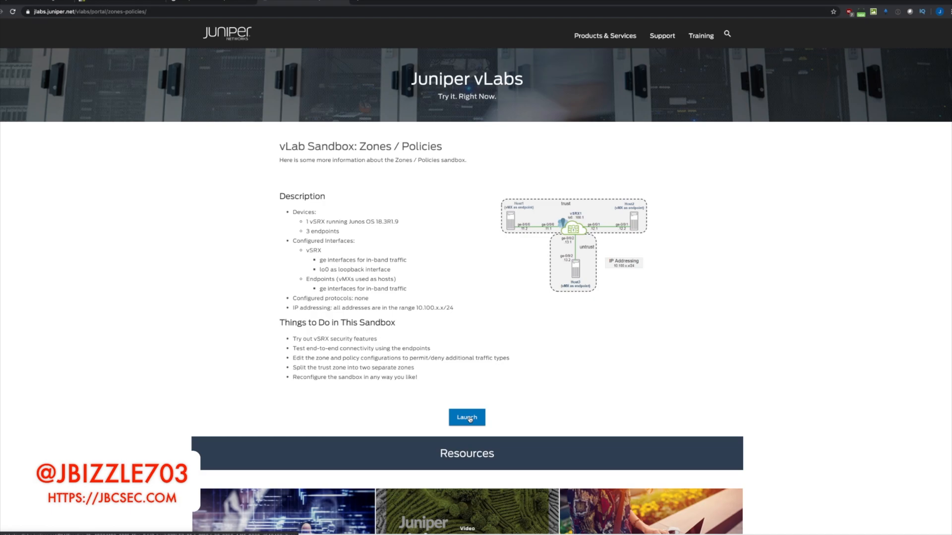
Launch the Zones / Policies sandbox to show vSRX1 linked to three hosts
{"action": "left_click", "coordinate": [466, 418]}
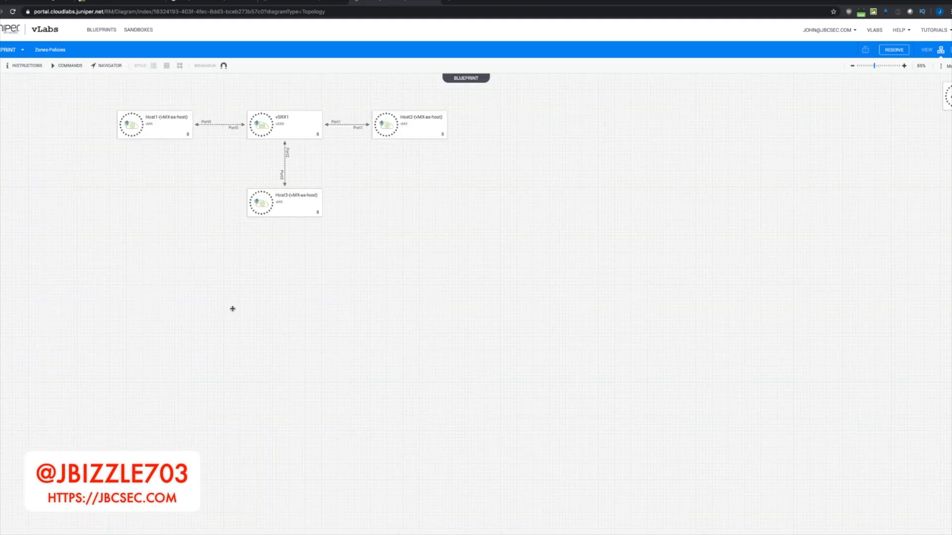
{"action": "mouse_move", "coordinate": [173, 280]}
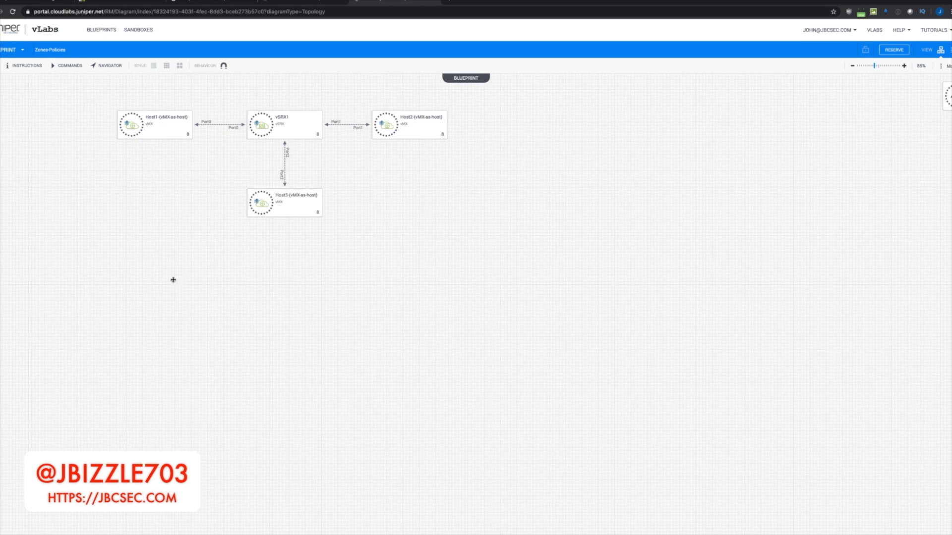
{"action": "mouse_move", "coordinate": [275, 173]}
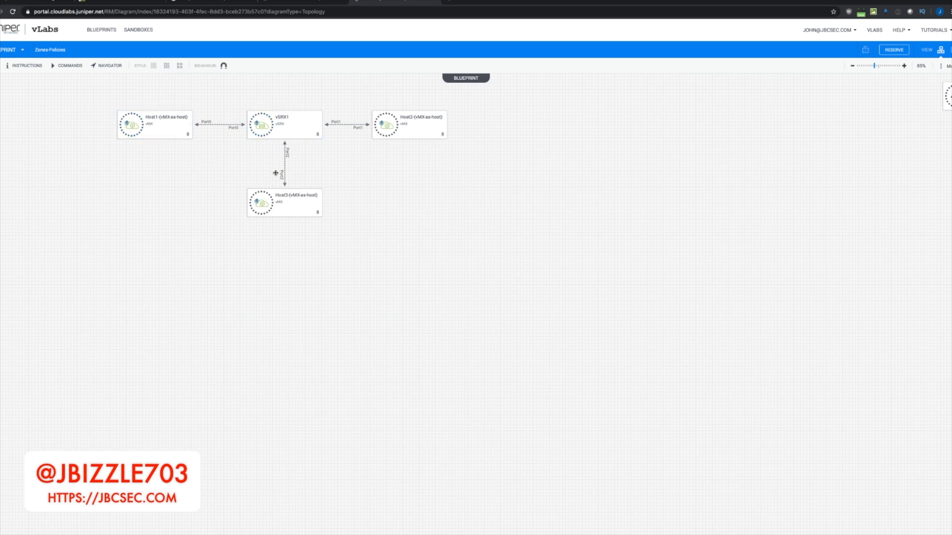
{"action": "mouse_move", "coordinate": [251, 227]}
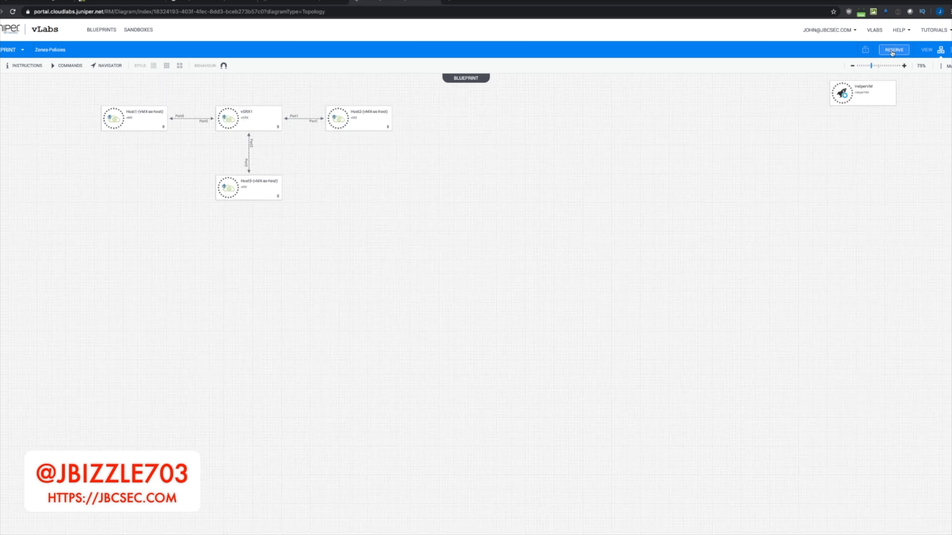
Open the Reserve form and review the Version_vSRX and Version_vMX parameters (18.3R1.9)
{"action": "left_click", "coordinate": [893, 50]}
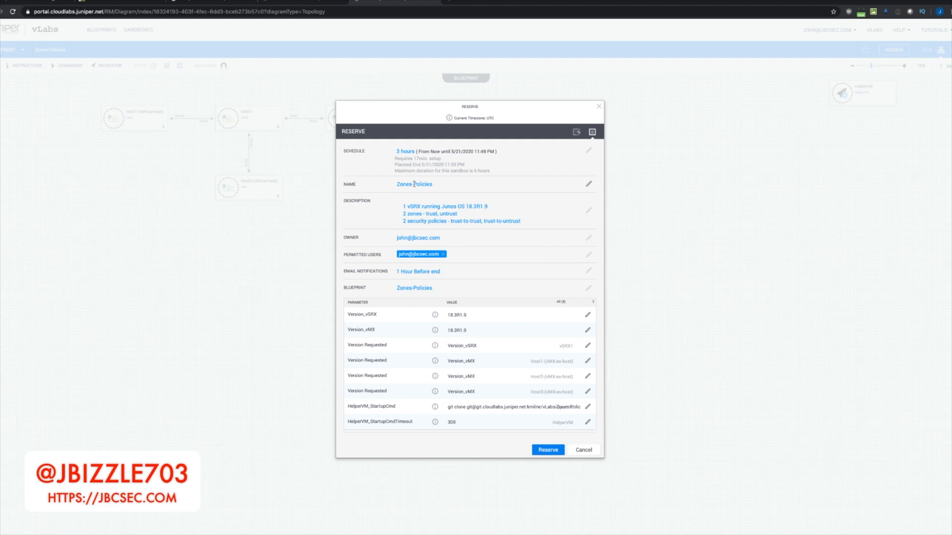
{"action": "mouse_move", "coordinate": [472, 163]}
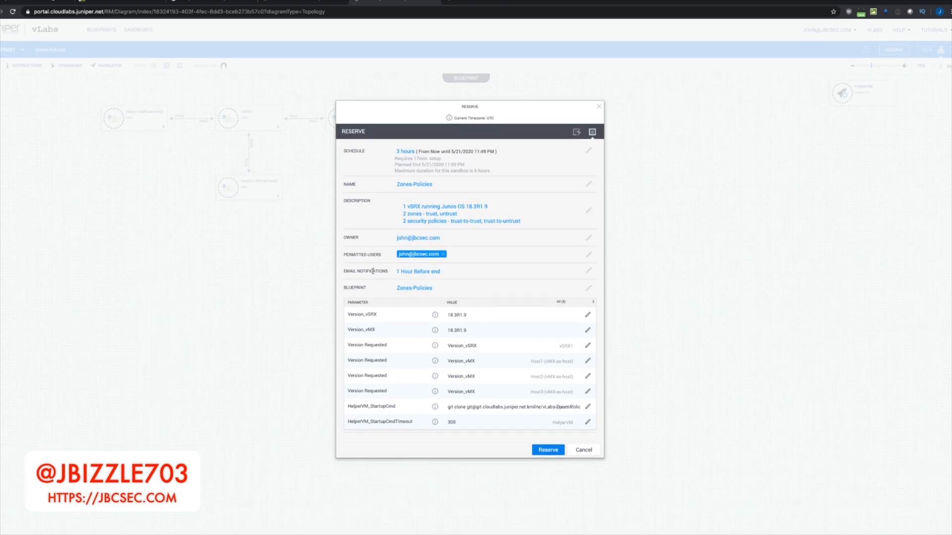
{"action": "mouse_move", "coordinate": [418, 272]}
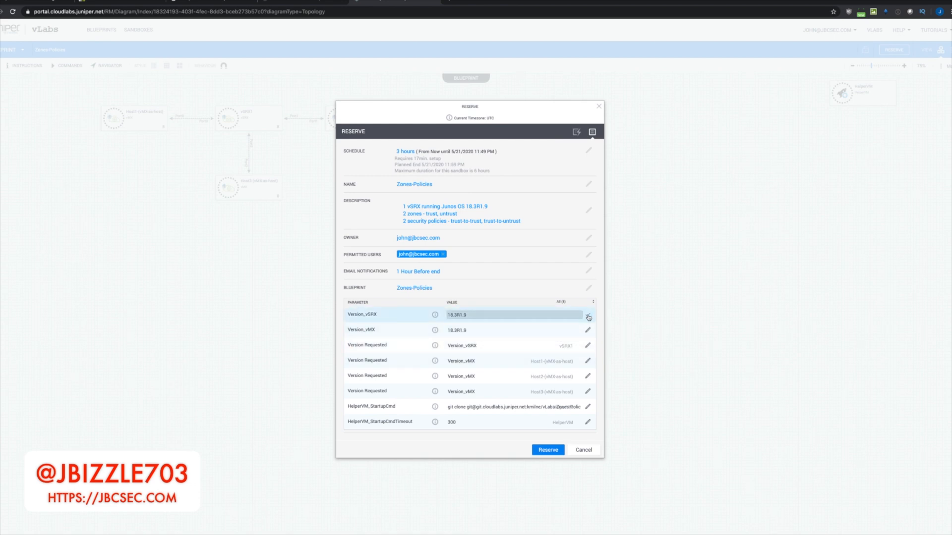
{"action": "left_click", "coordinate": [514, 314]}
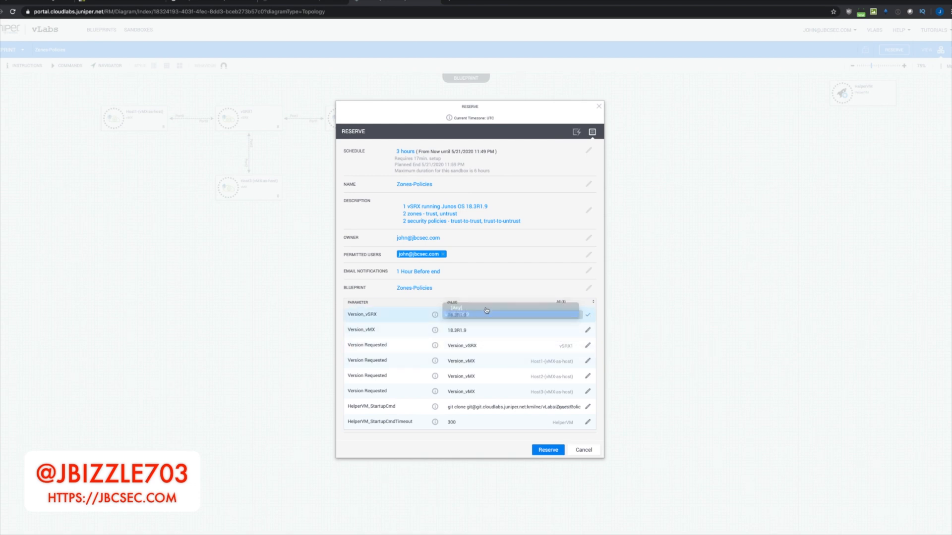
{"action": "left_click", "coordinate": [458, 315]}
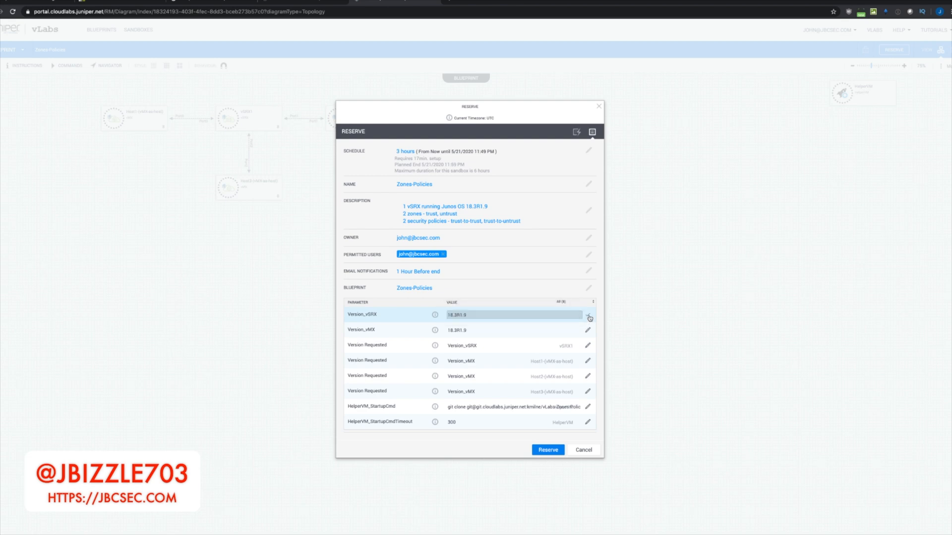
{"action": "left_click", "coordinate": [588, 316]}
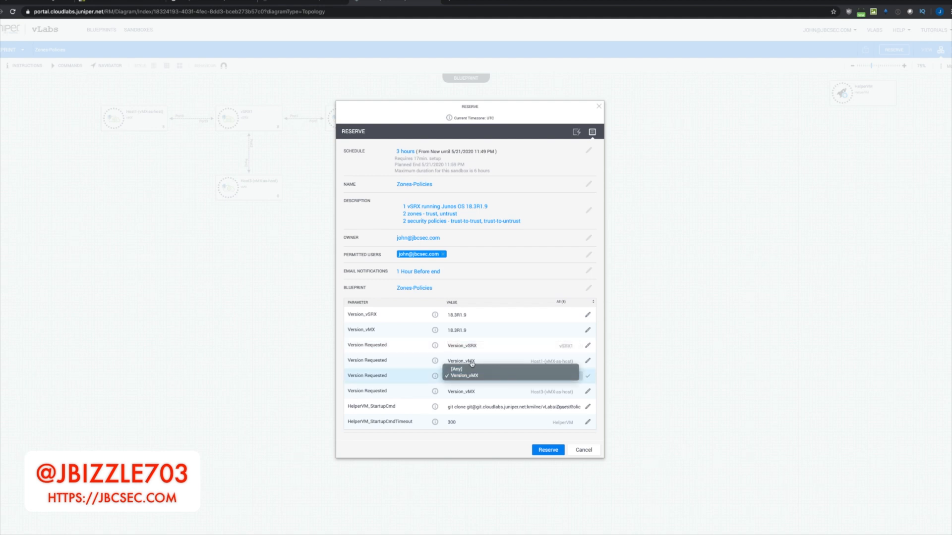
{"action": "left_click", "coordinate": [464, 376]}
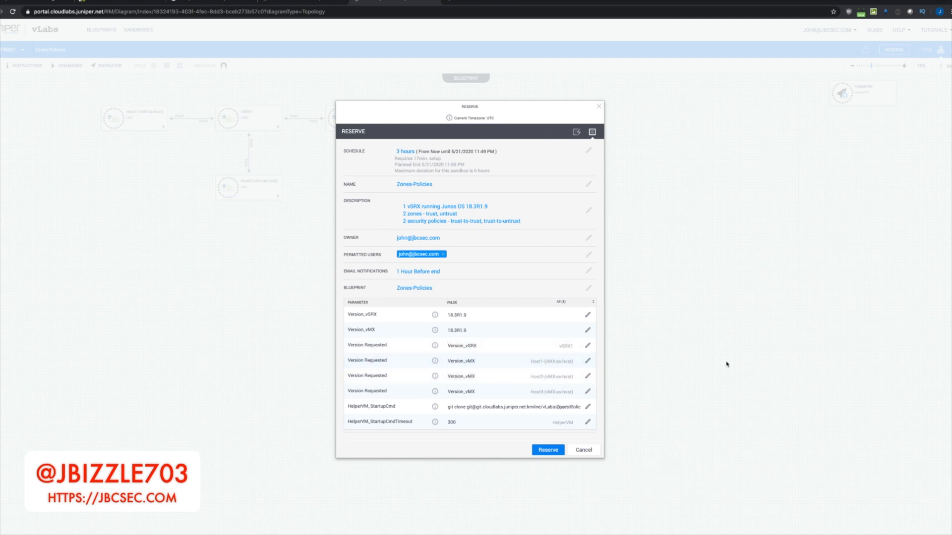